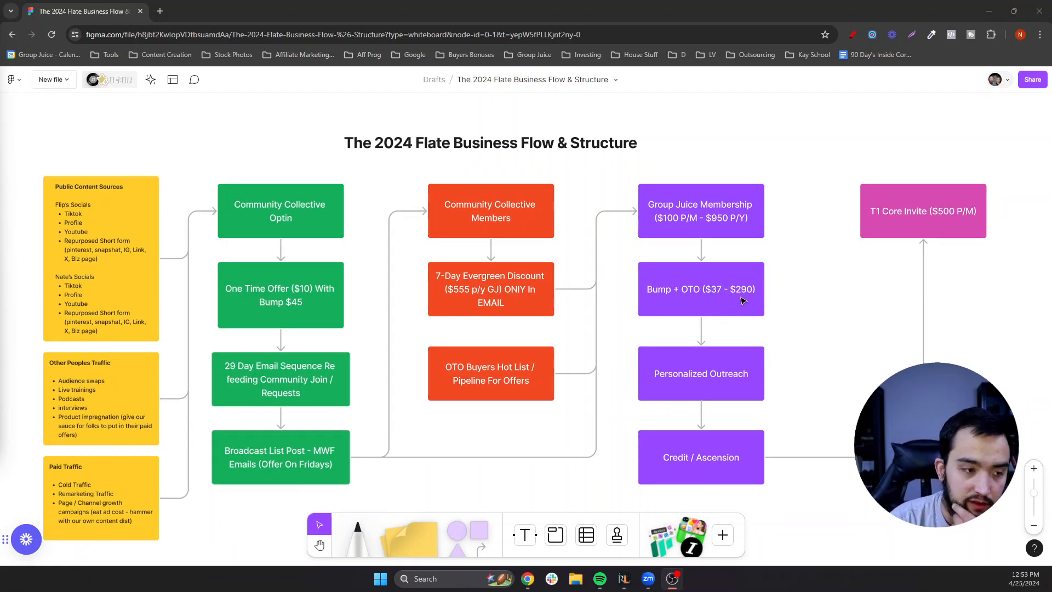
pyautogui.moveTo(334, 385)
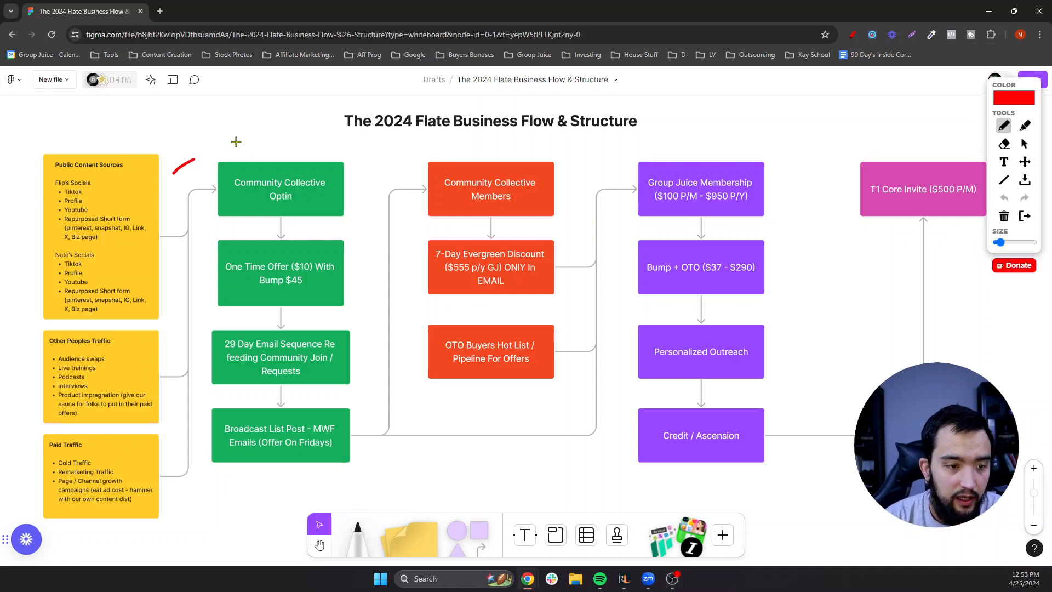
# Draw a red arrow toward Community Collective Optin and circle that box in red.
pyautogui.moveTo(190, 167); pyautogui.dragTo(262, 133)
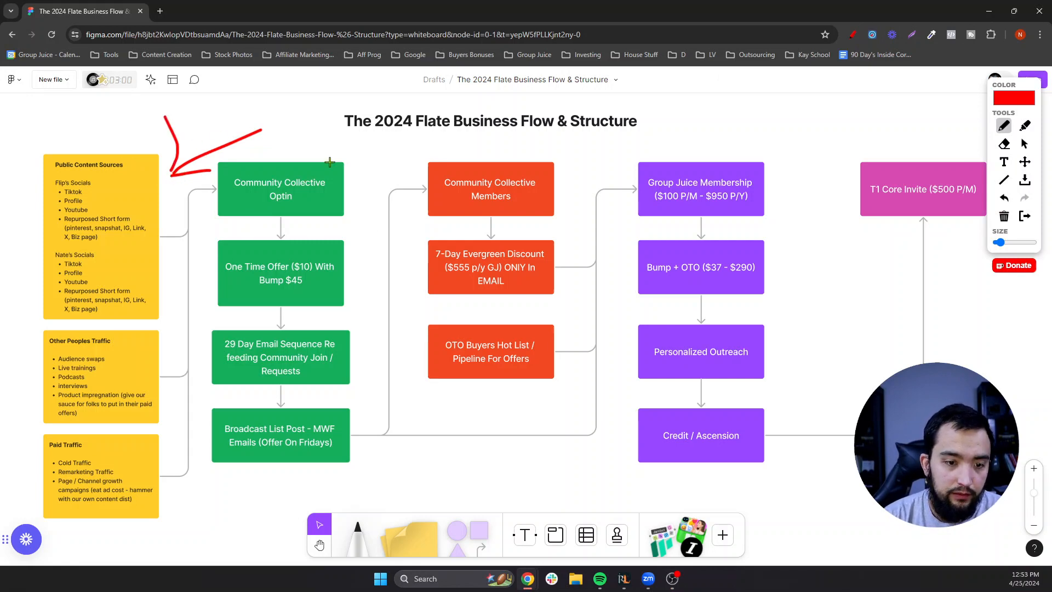
pyautogui.moveTo(330, 162); pyautogui.dragTo(368, 222)
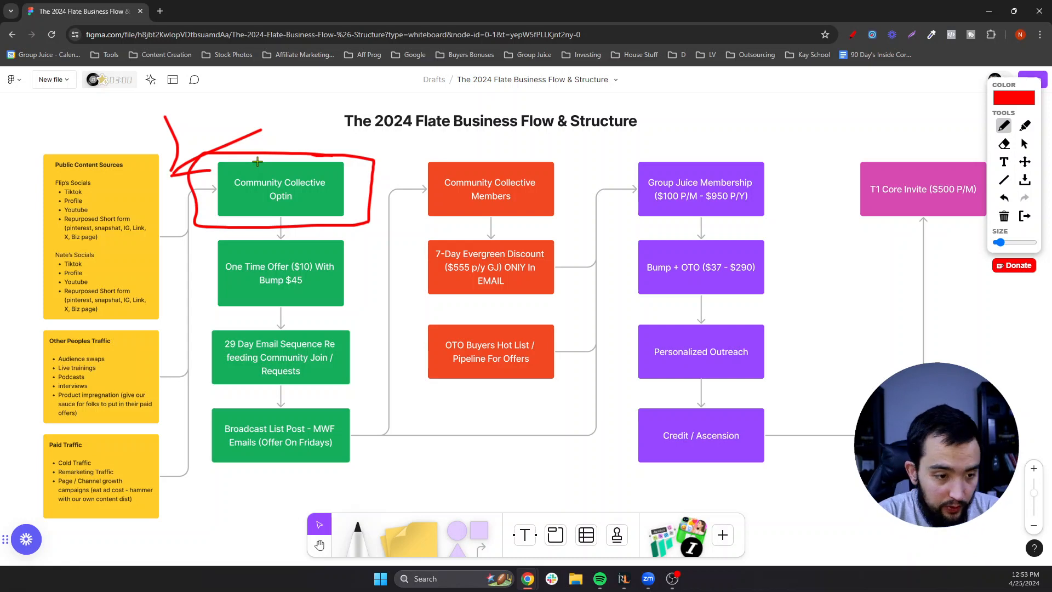
pyautogui.moveTo(49, 249)
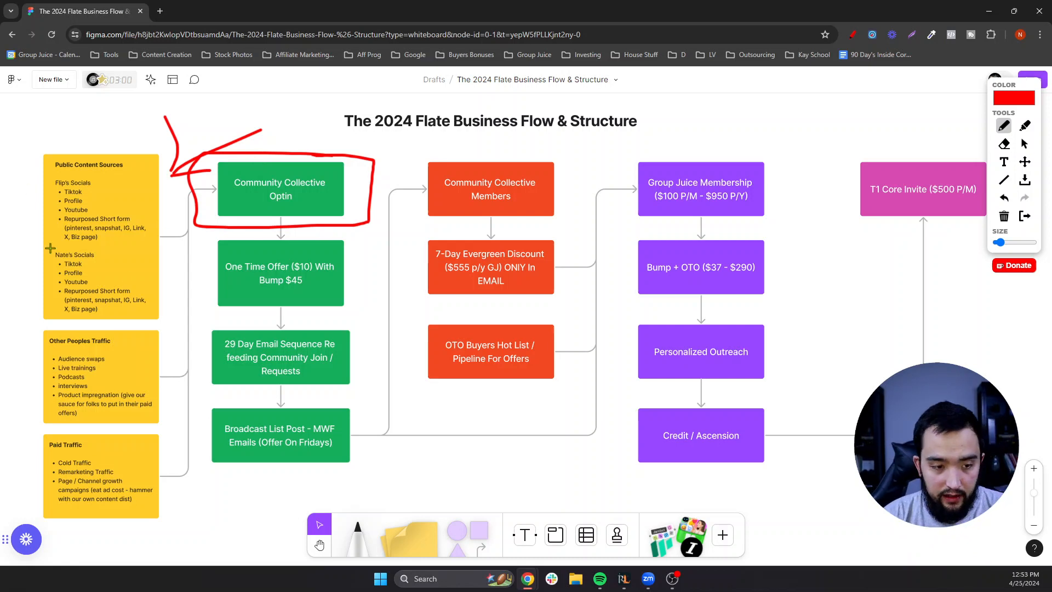
pyautogui.moveTo(399, 308)
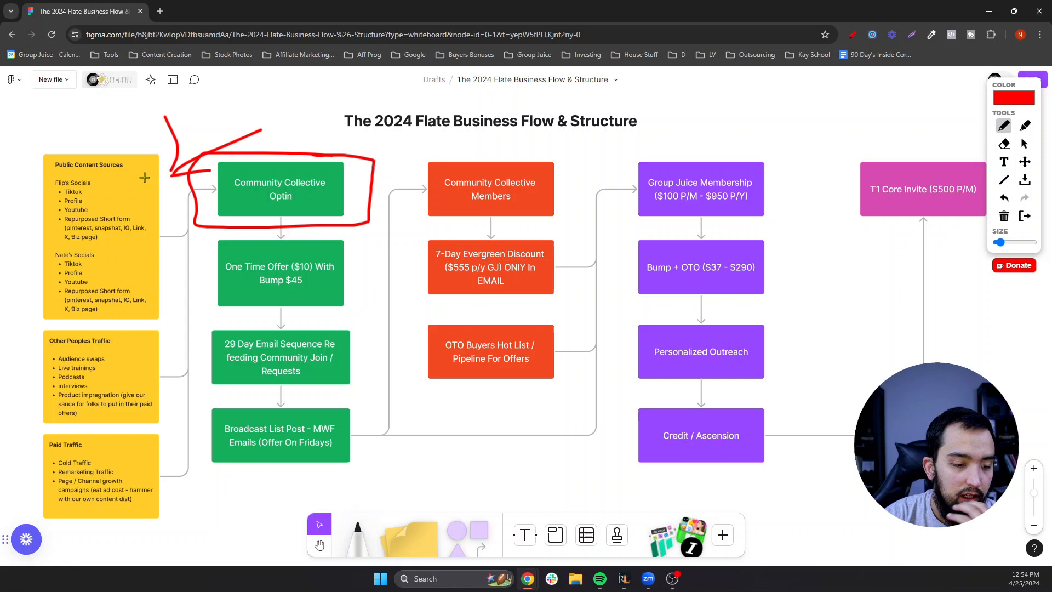
pyautogui.moveTo(170, 210)
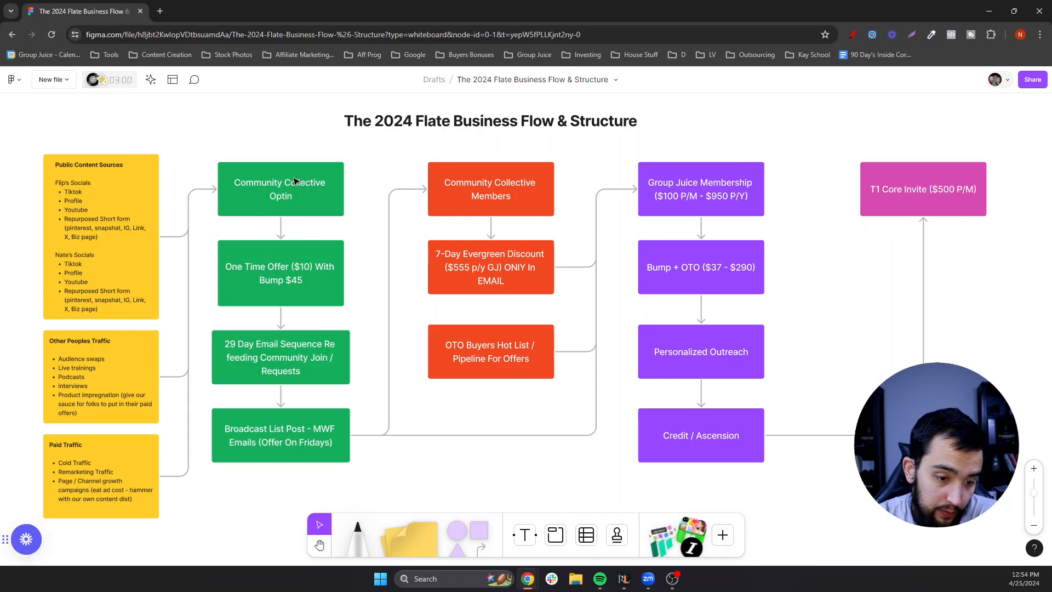
pyautogui.moveTo(459, 267)
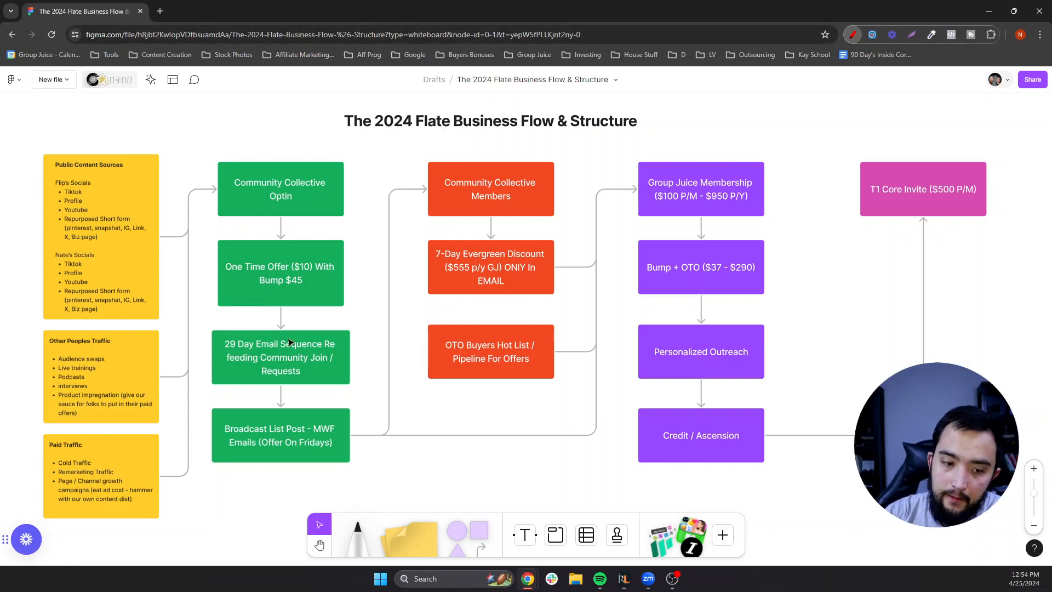
pyautogui.moveTo(306, 376)
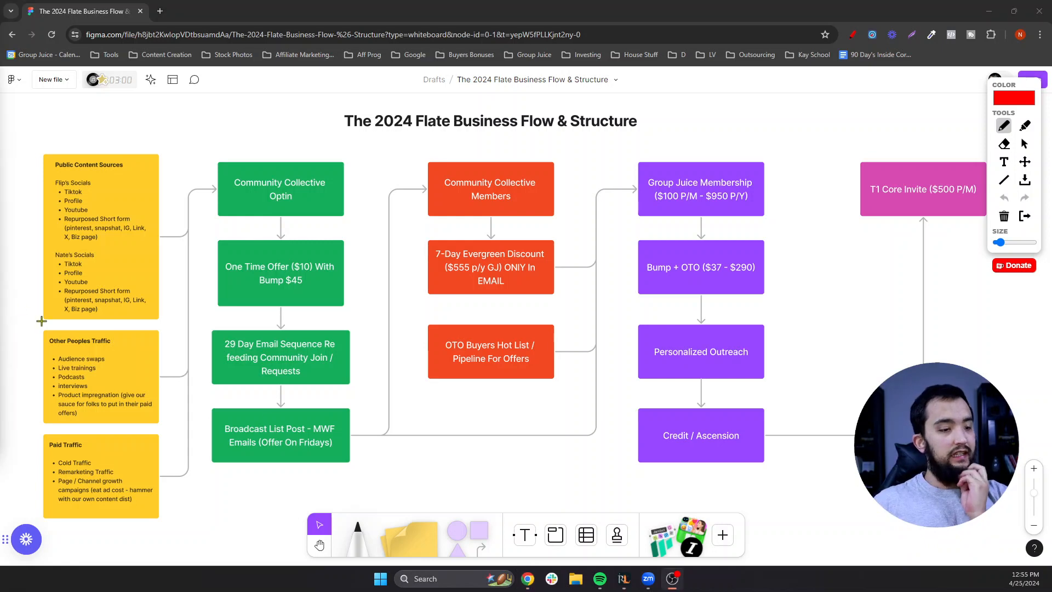
pyautogui.moveTo(360, 183)
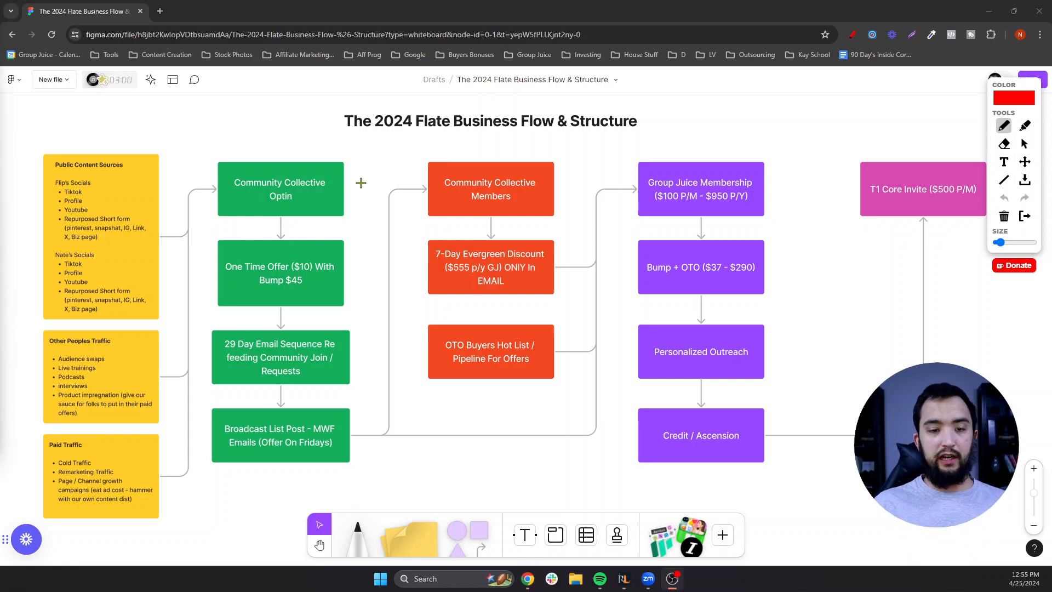
pyautogui.moveTo(378, 194)
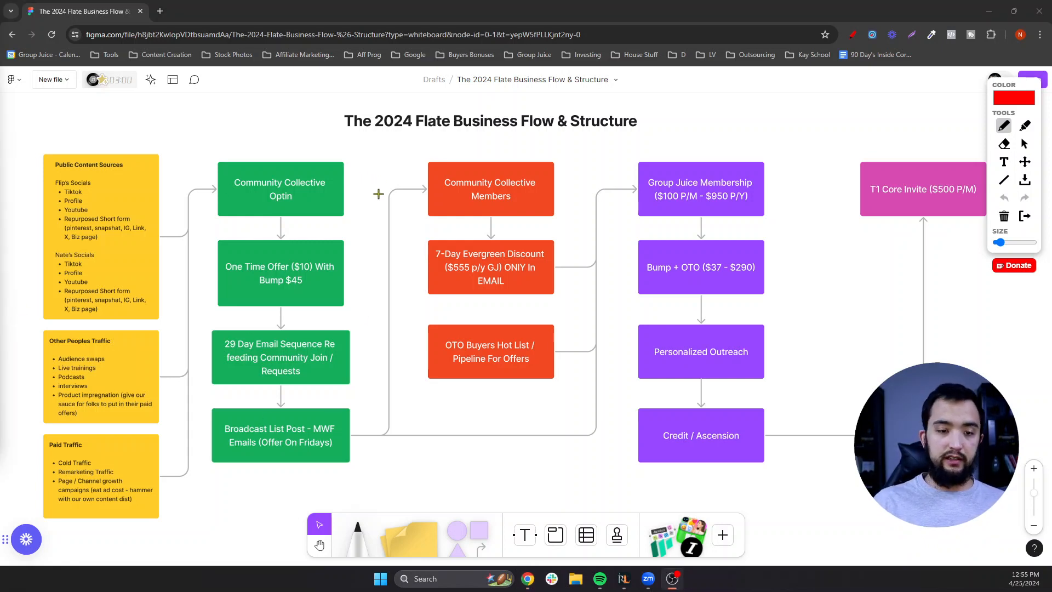
pyautogui.moveTo(297, 129)
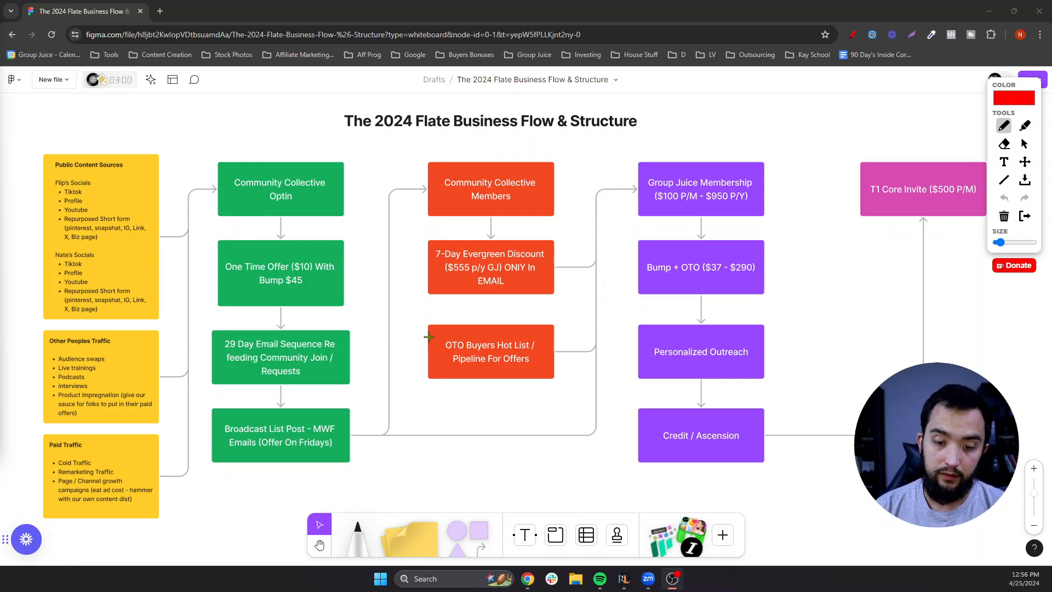
pyautogui.moveTo(268, 271)
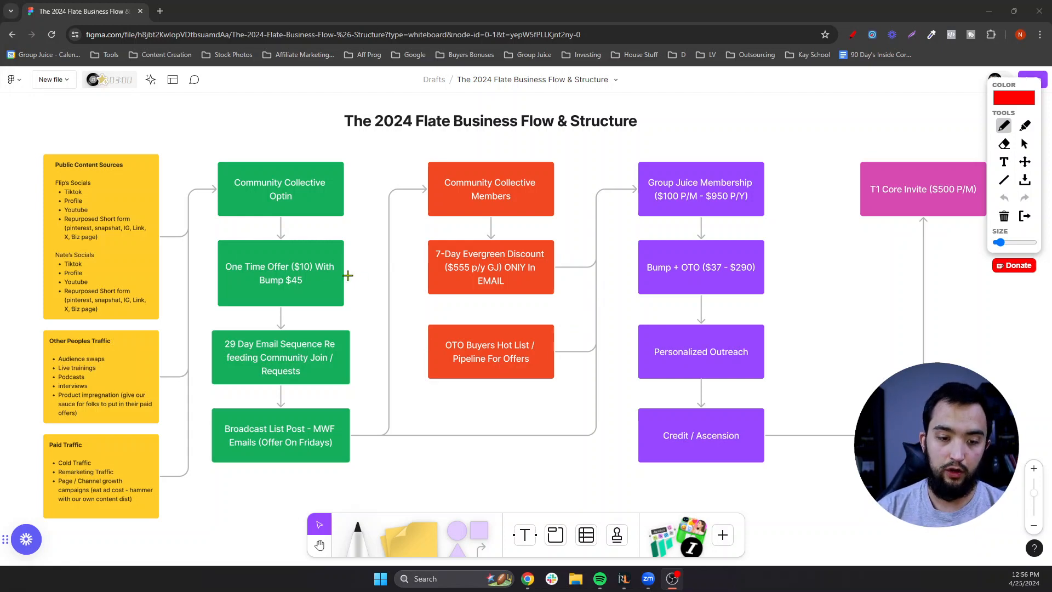
# Draw a red arrow from One Time Offer to OTO Buyers Hot List and outline that box, then wipe the red markings.
pyautogui.moveTo(345, 275); pyautogui.dragTo(423, 345)
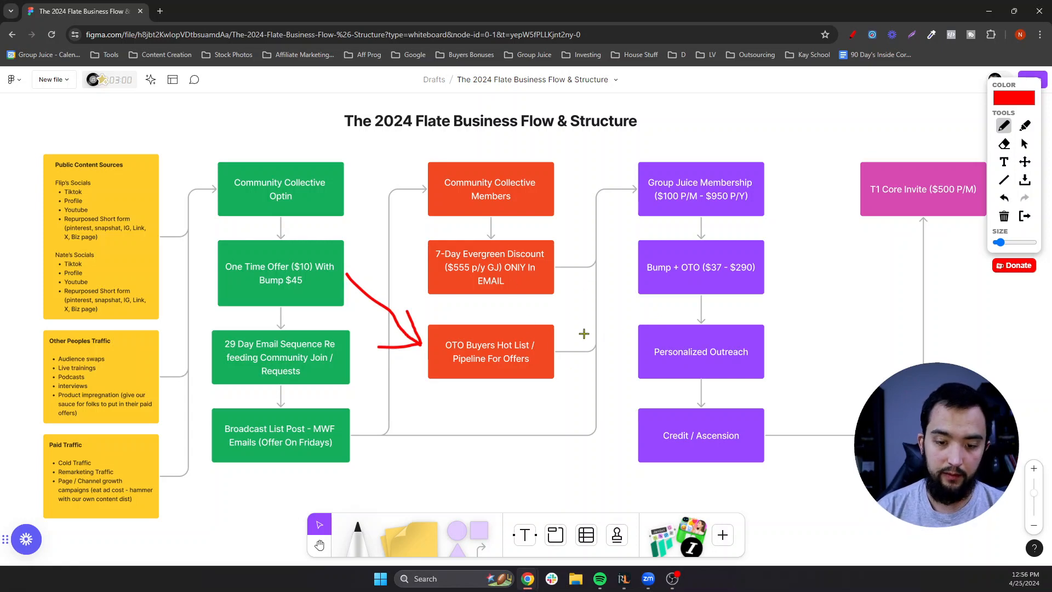
pyautogui.moveTo(609, 195); pyautogui.dragTo(758, 143)
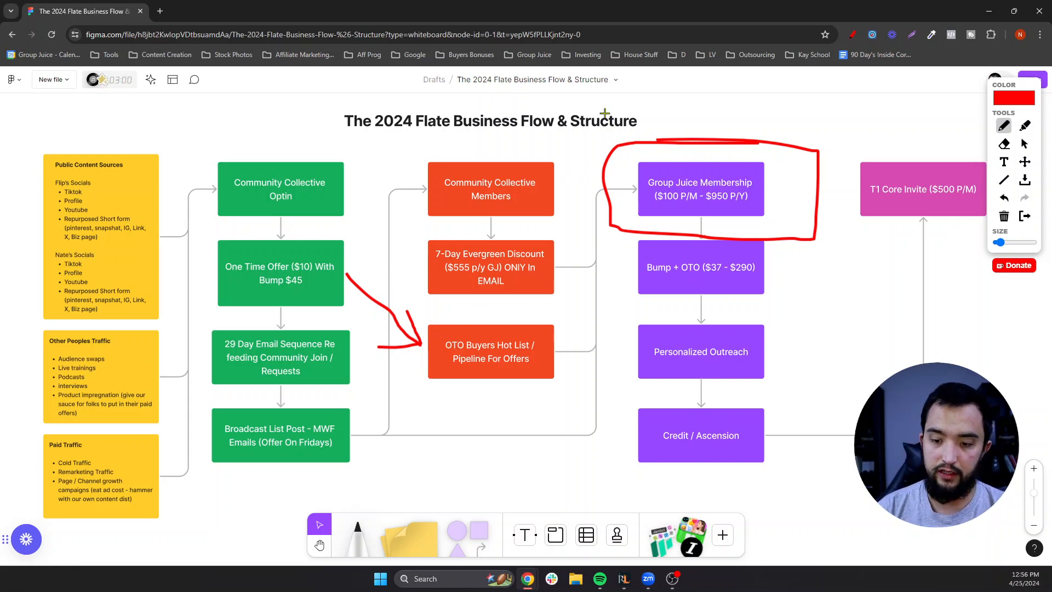
pyautogui.moveTo(670, 277)
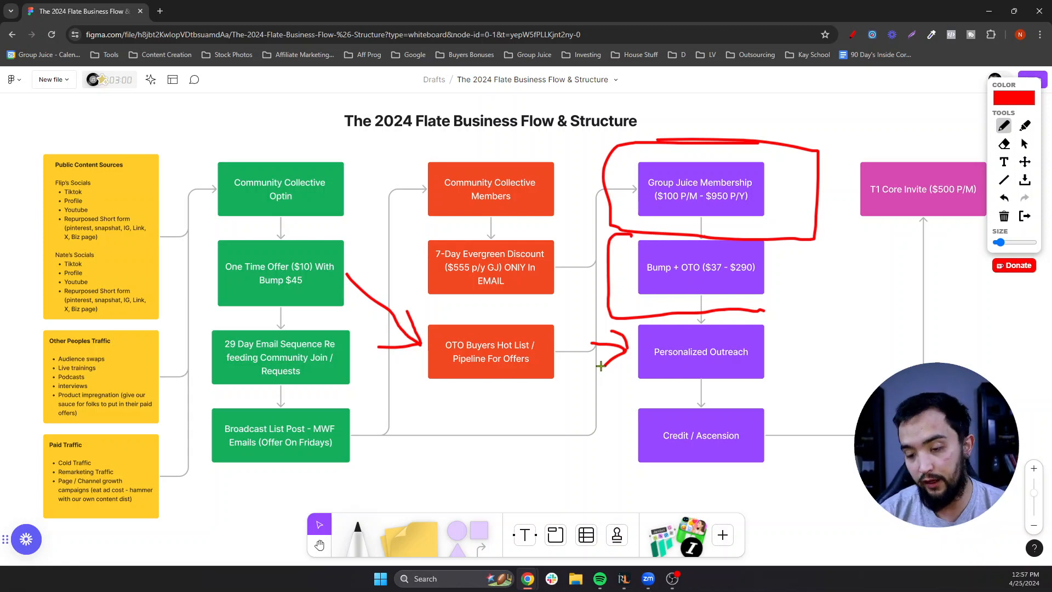
pyautogui.moveTo(769, 420)
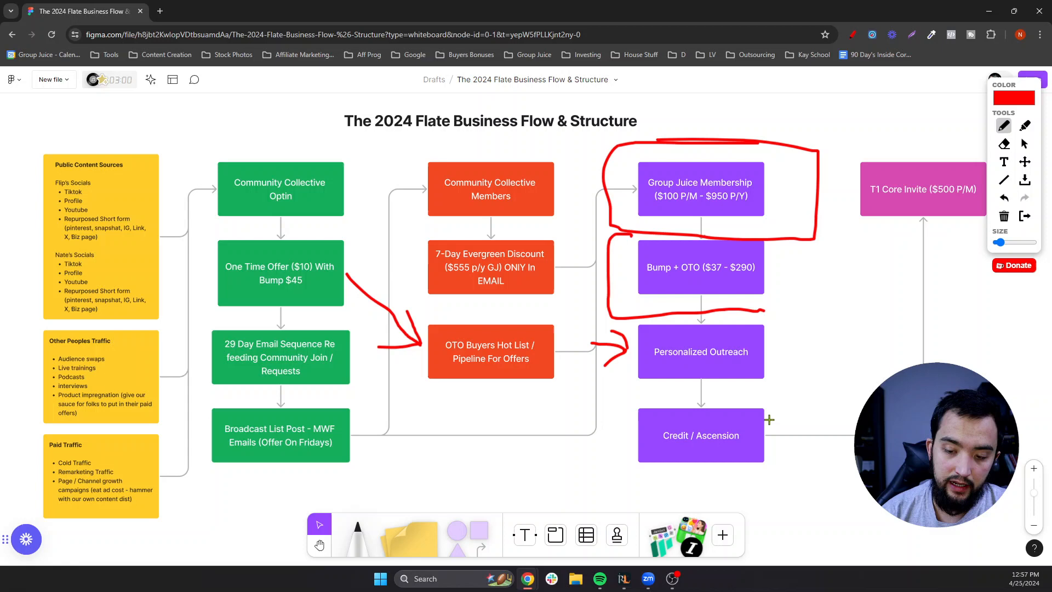
pyautogui.moveTo(783, 440); pyautogui.dragTo(859, 440)
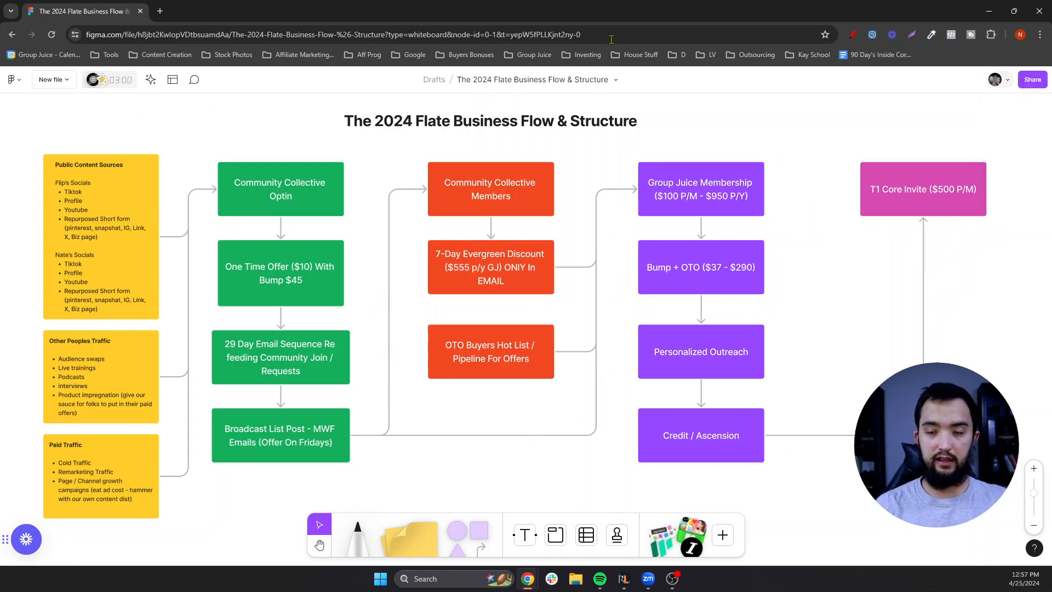
pyautogui.moveTo(147, 118)
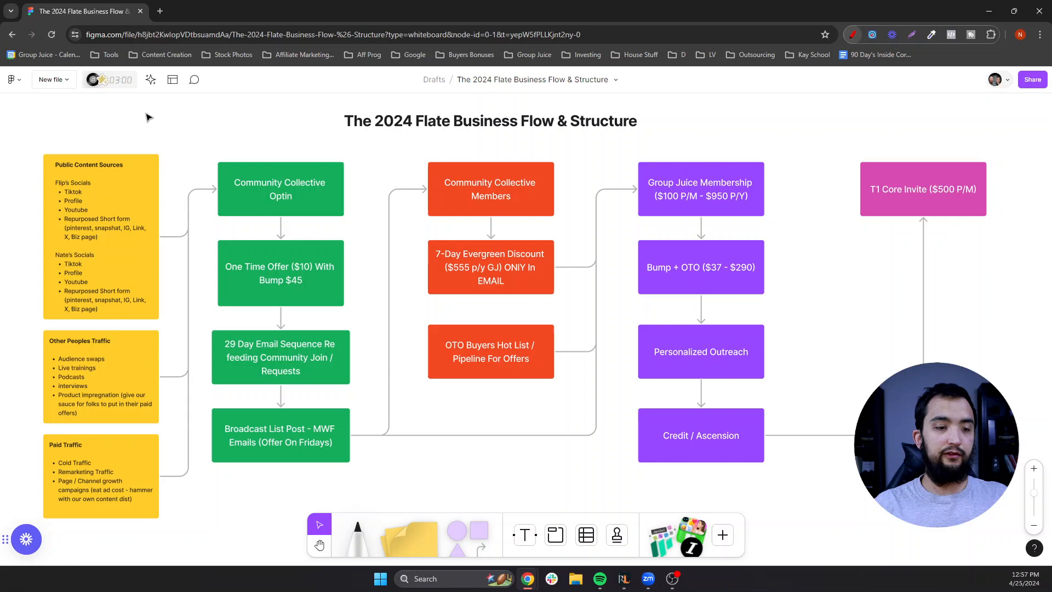
# Draw a red line curving down beside the yellow traffic-source notes.
pyautogui.moveTo(87, 138); pyautogui.dragTo(184, 224)
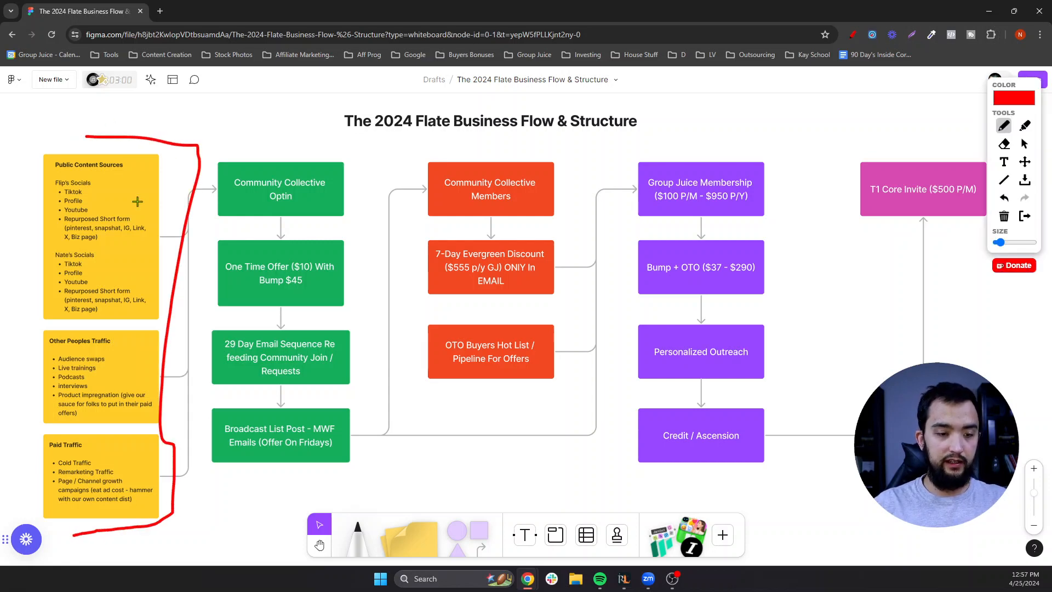
pyautogui.moveTo(105, 236)
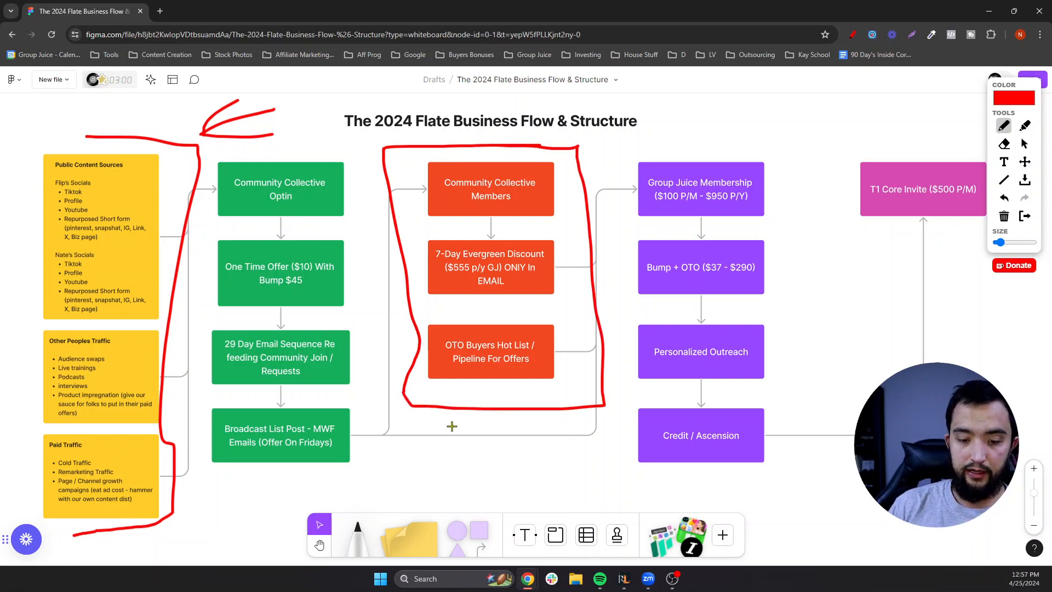
# Draw an upward red arrow under the orange column and loop the purple membership column in red.
pyautogui.moveTo(429, 421); pyautogui.dragTo(411, 473)
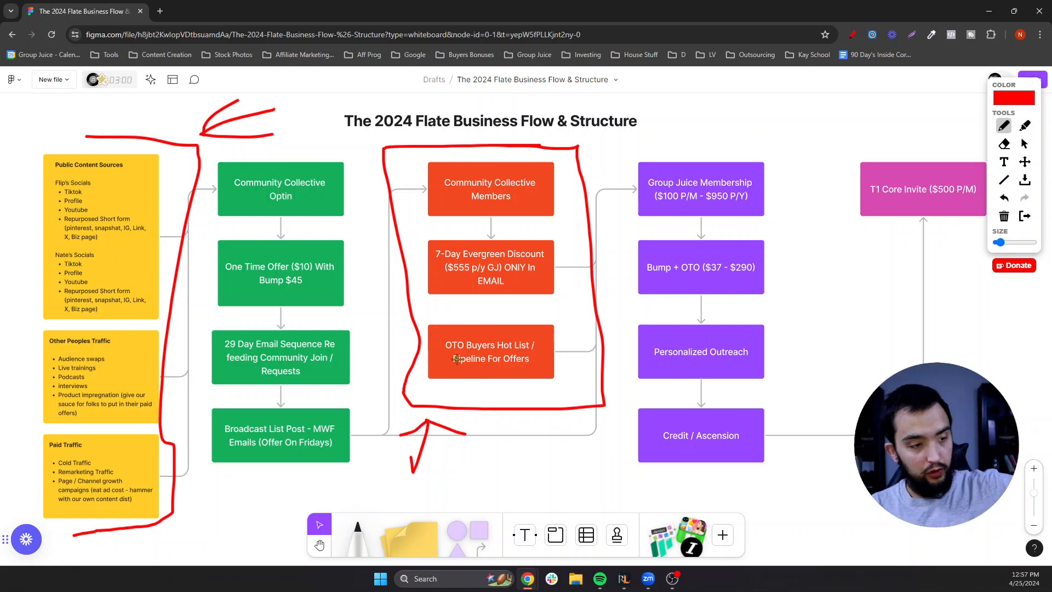
pyautogui.moveTo(565, 19)
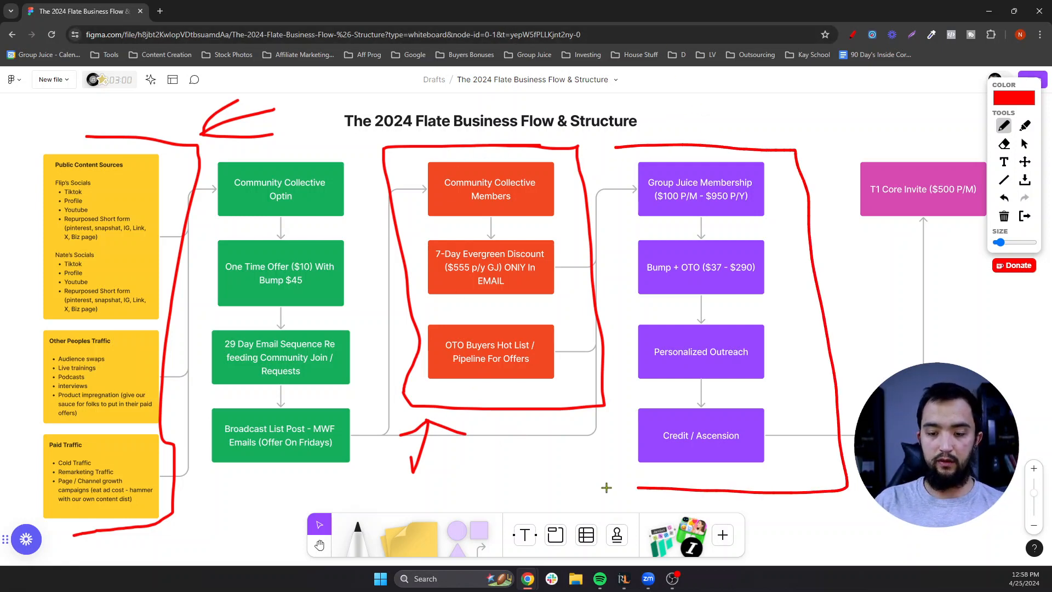
pyautogui.moveTo(609, 146); pyautogui.dragTo(604, 487)
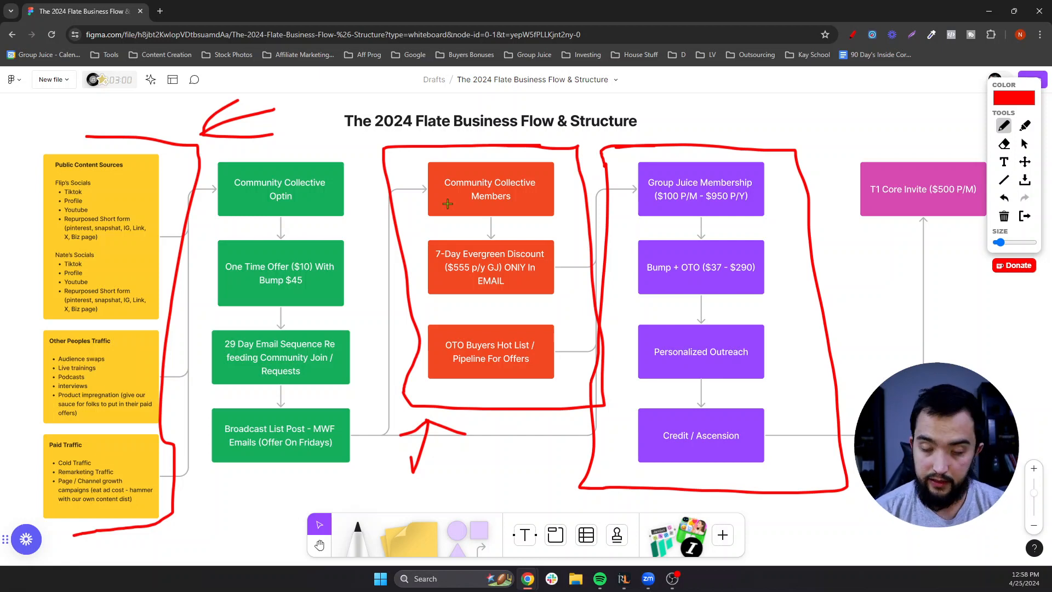
pyautogui.moveTo(70, 188)
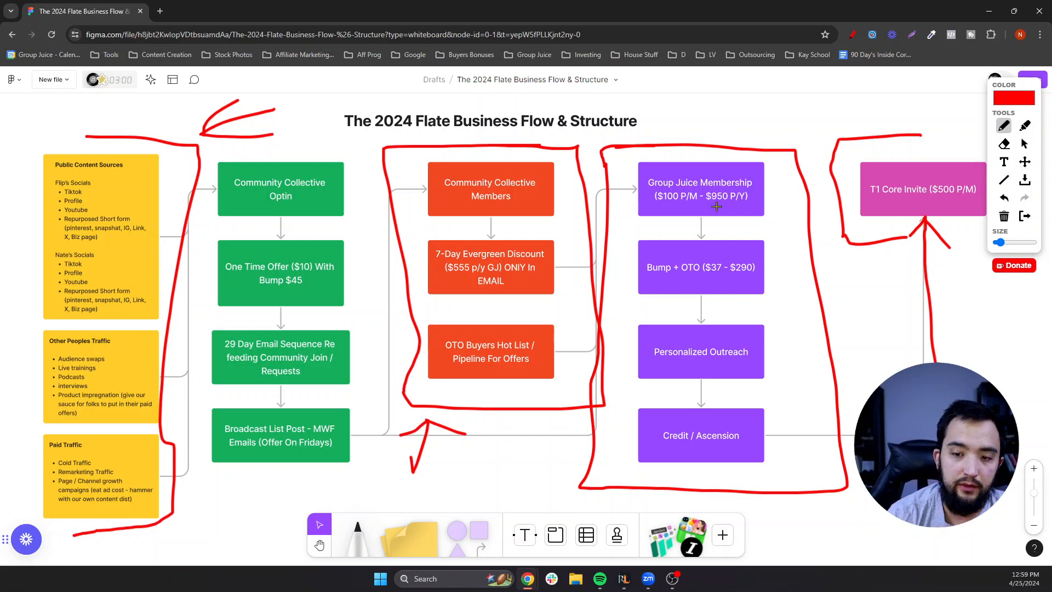
pyautogui.moveTo(689, 195)
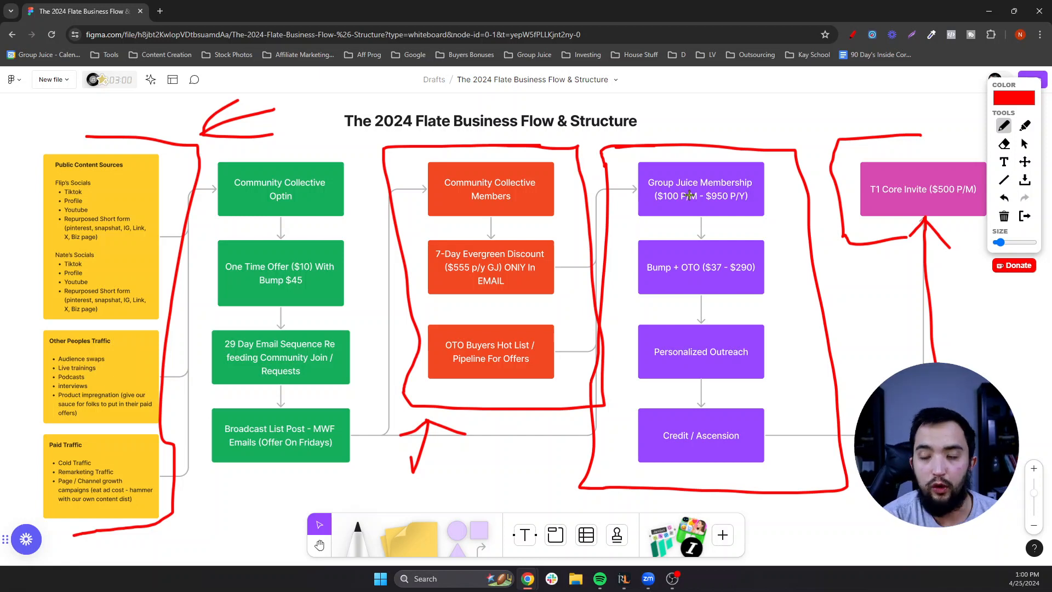
pyautogui.moveTo(980, 129)
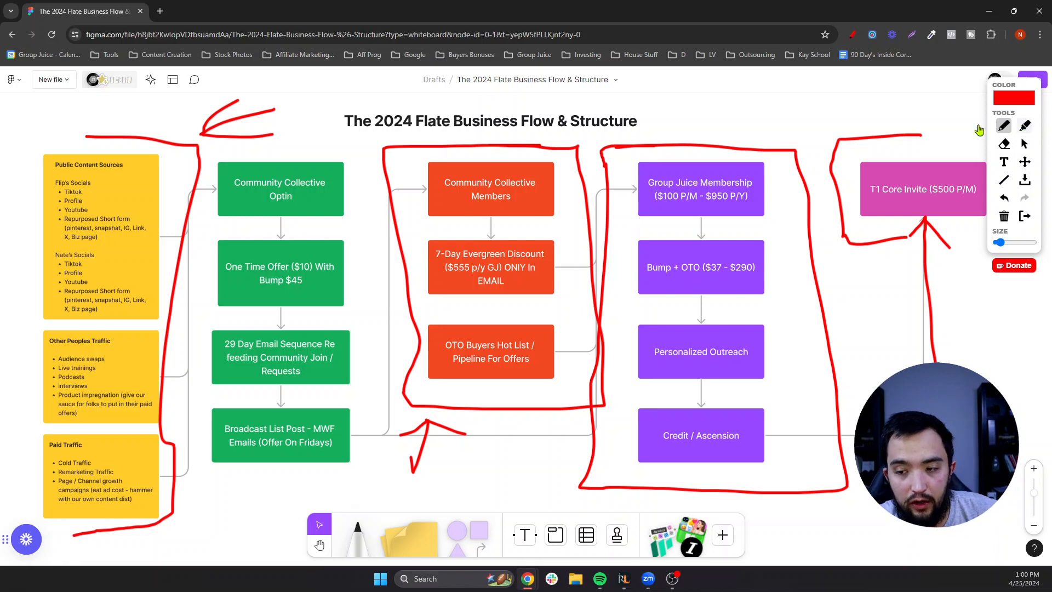